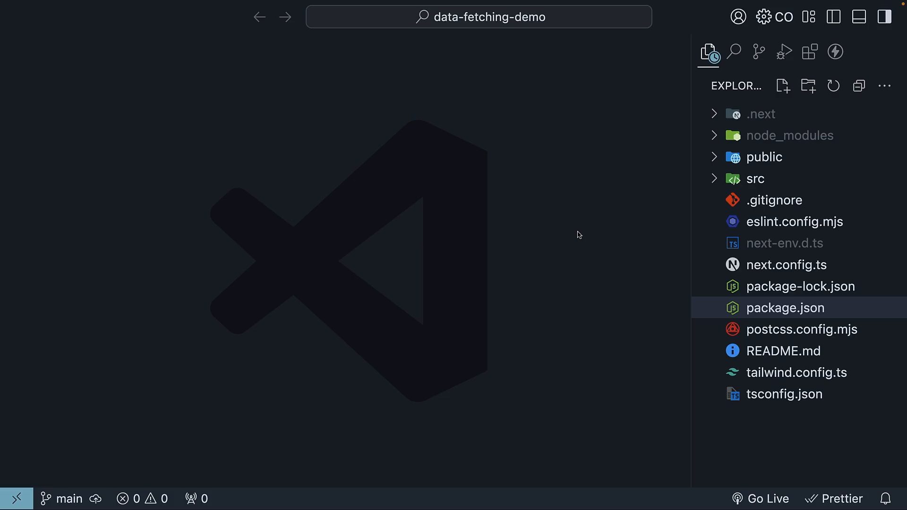
mouse_move(572, 233)
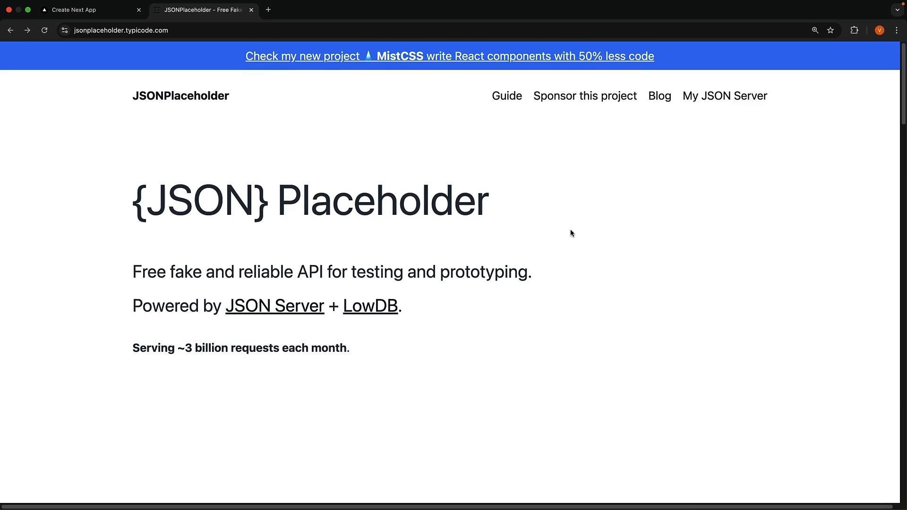
Open JSONPlaceholder's /users resource and inspect the first user's email and phone fields.
scroll(down, 3)
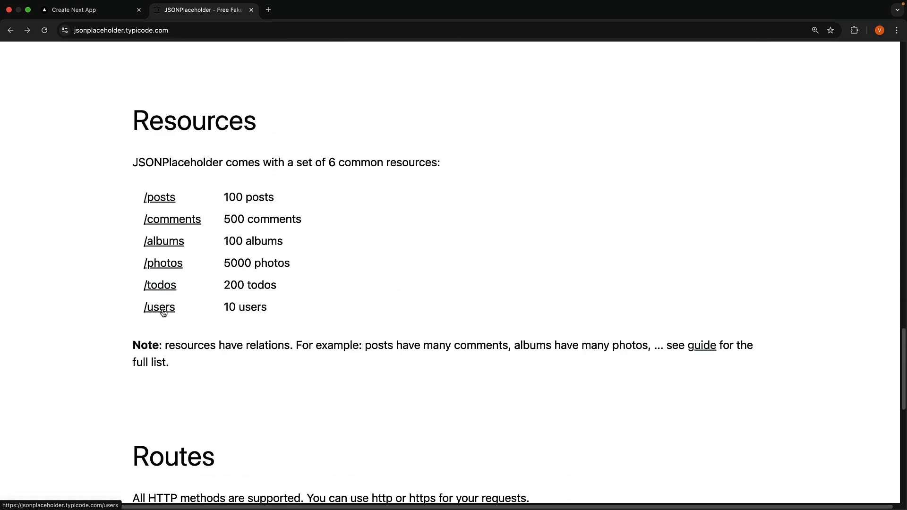
click(159, 307)
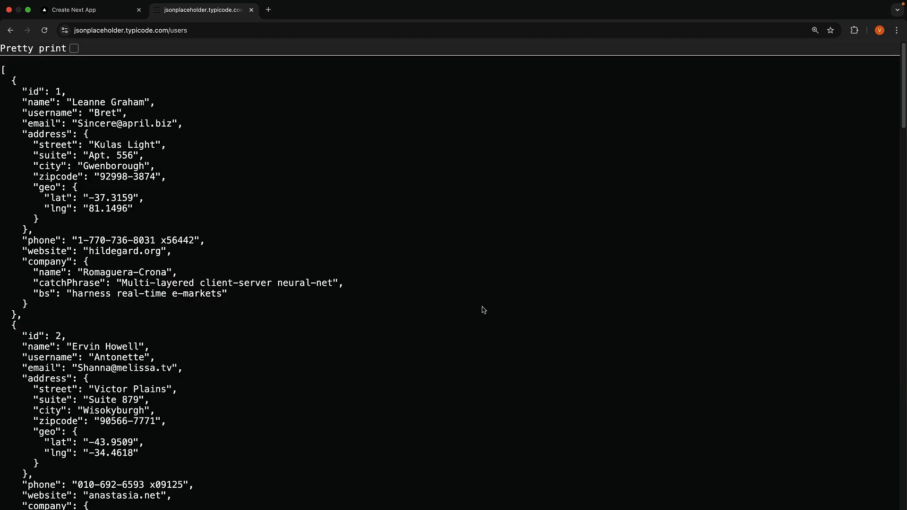
scroll(down, 3)
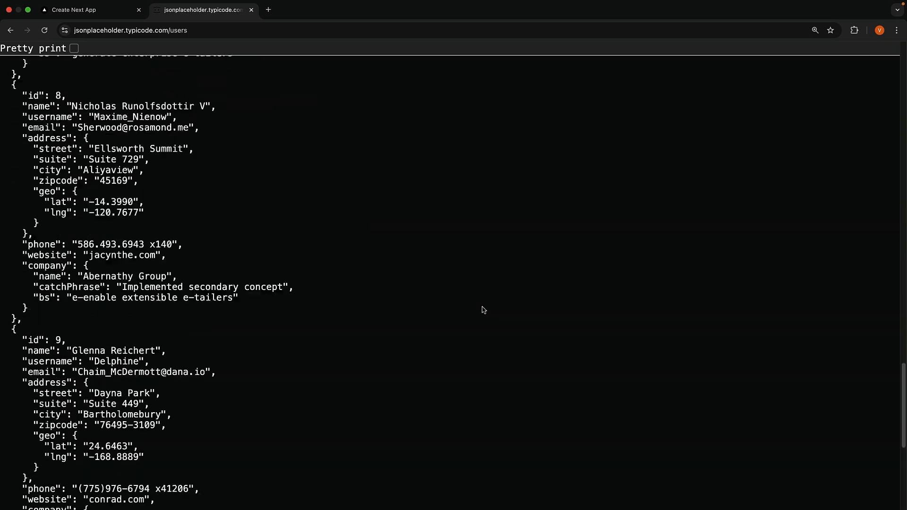
scroll(up, 3)
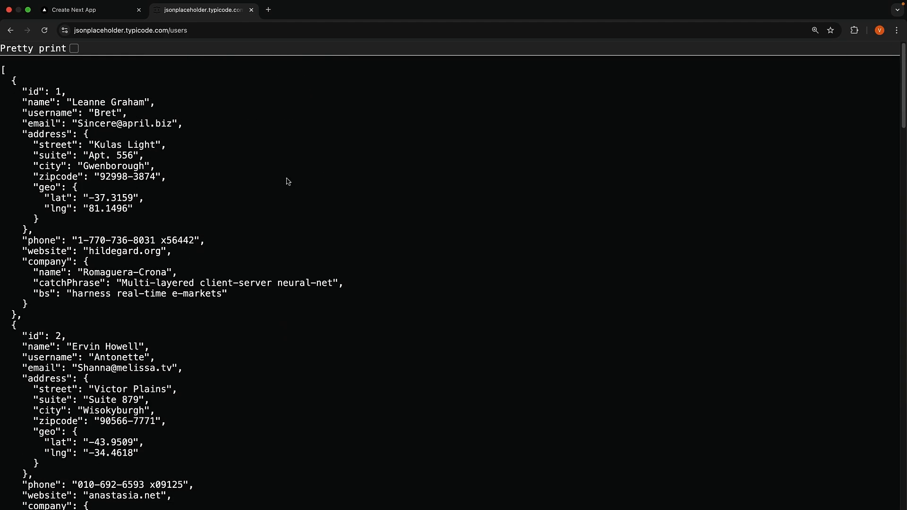
double_click(51, 113)
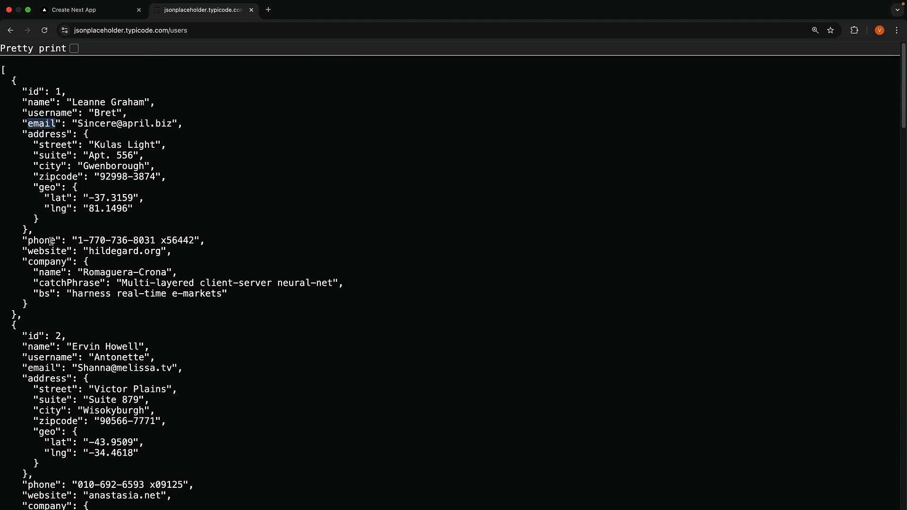
double_click(41, 240)
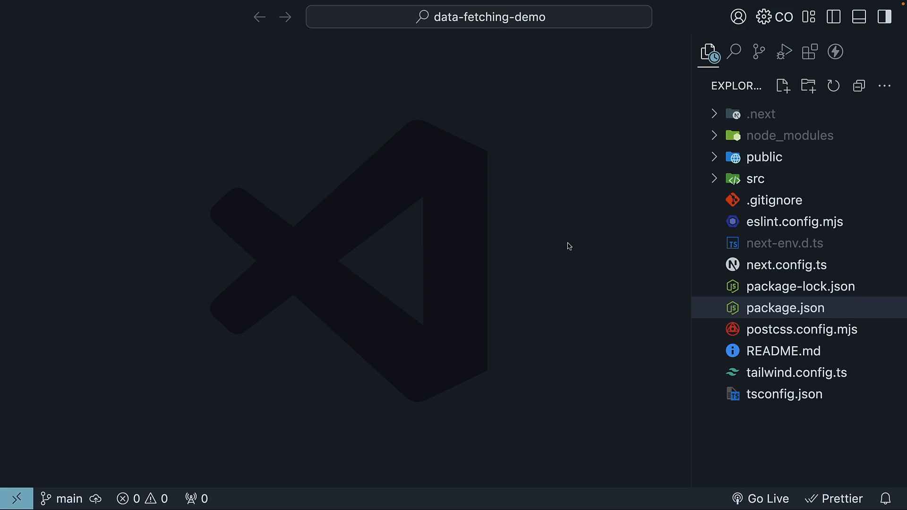
Expand src/app and create the new file users-client/page.tsx.
click(755, 179)
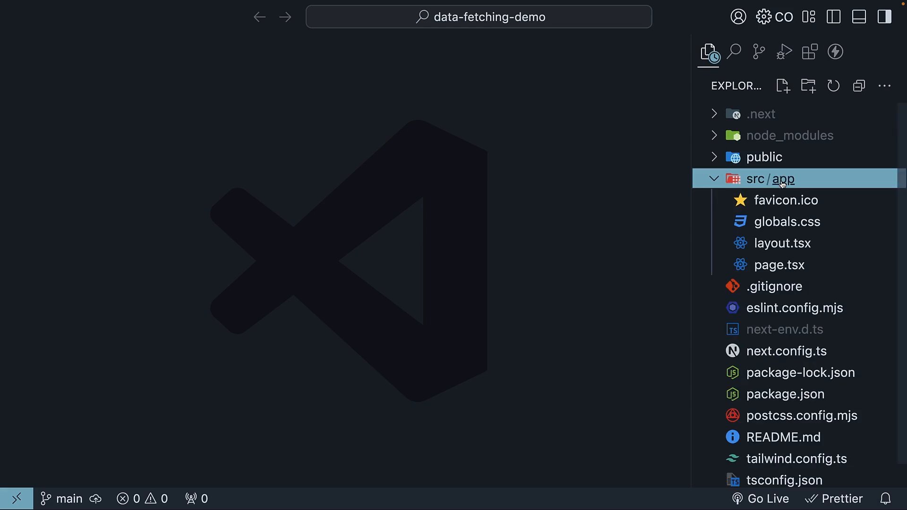
mouse_move(782, 86)
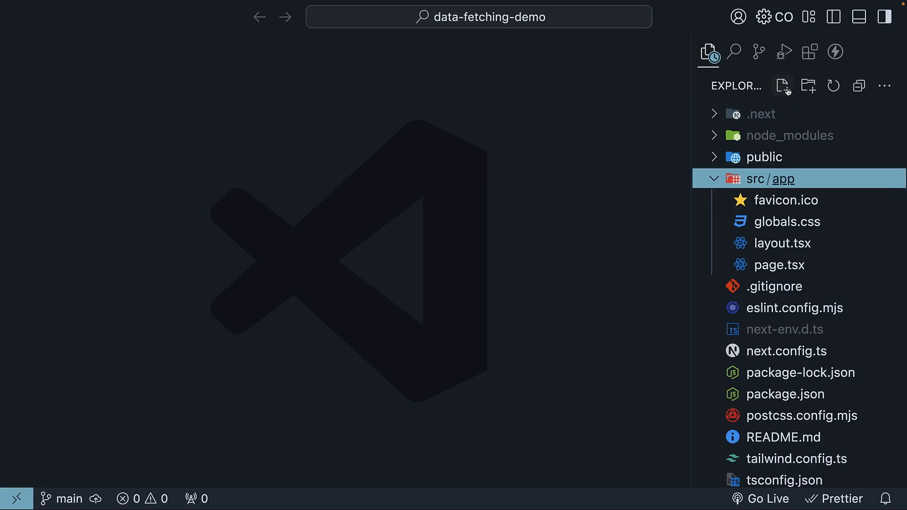
text(users-client)
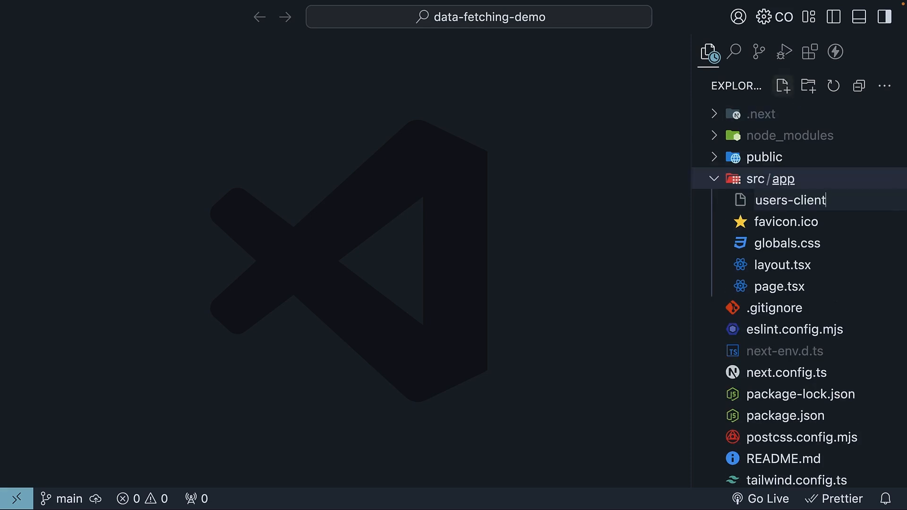
text(/pa)
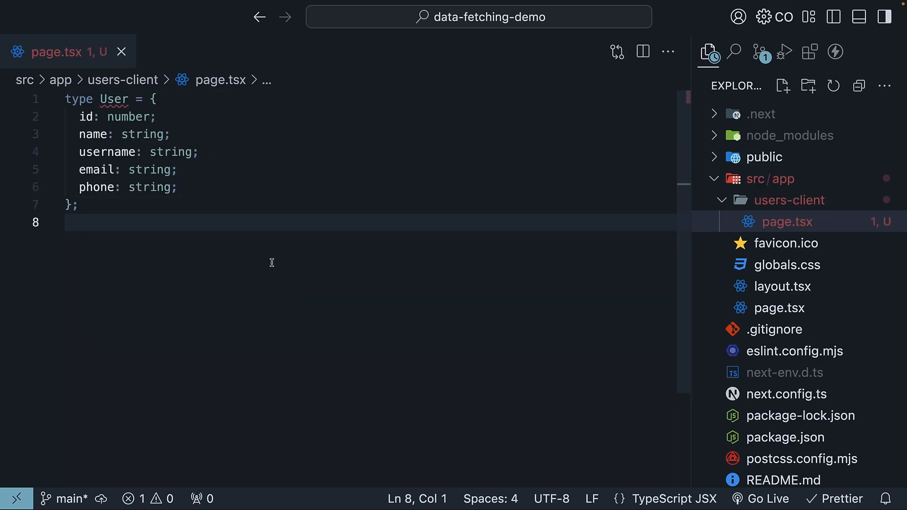
Add the exported UsersClient component below the User type, with users, loading and error state.
double_click(114, 99)
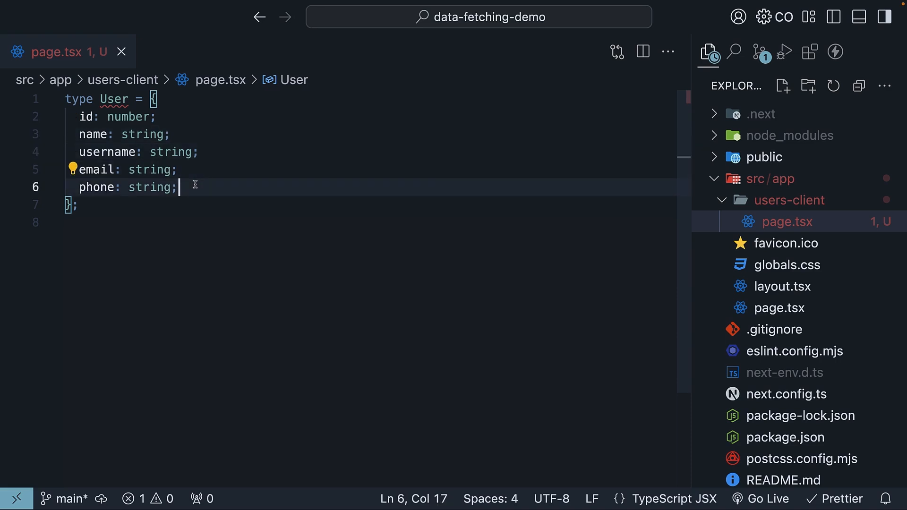
key(Enter)
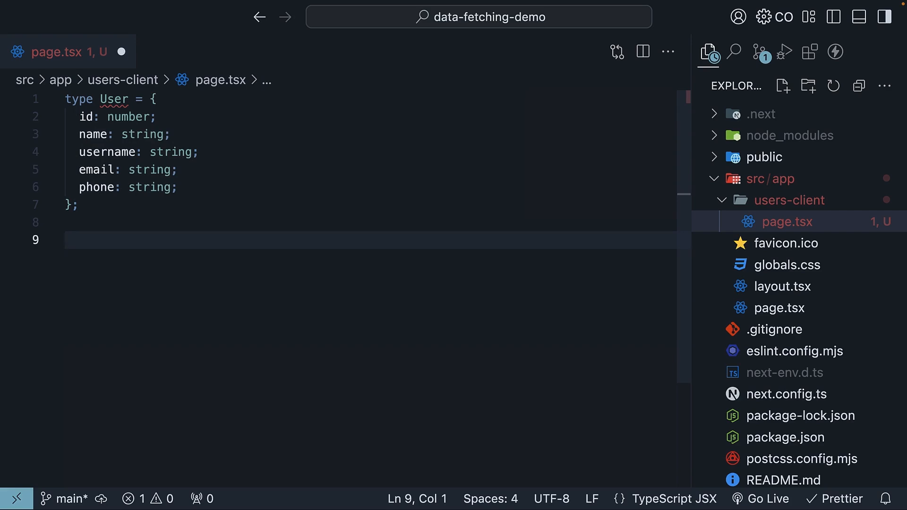
text(export default function)
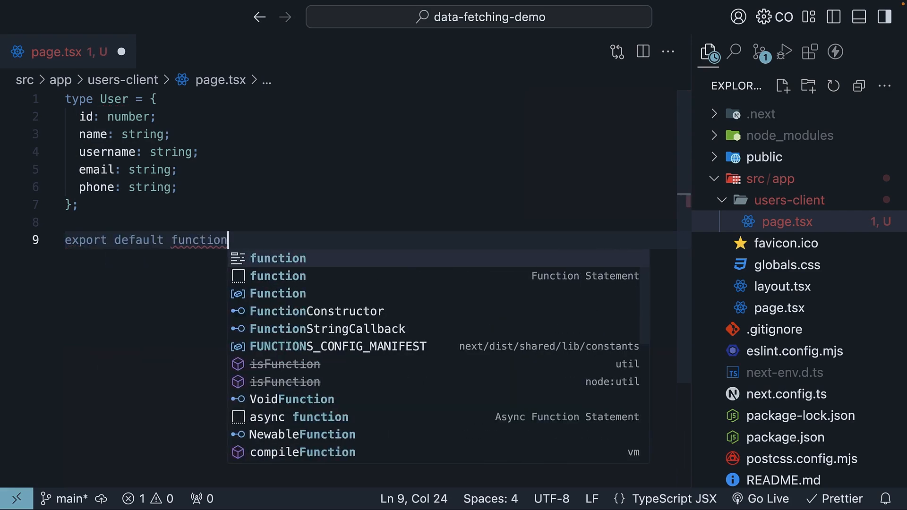
text(UsersClient() {)
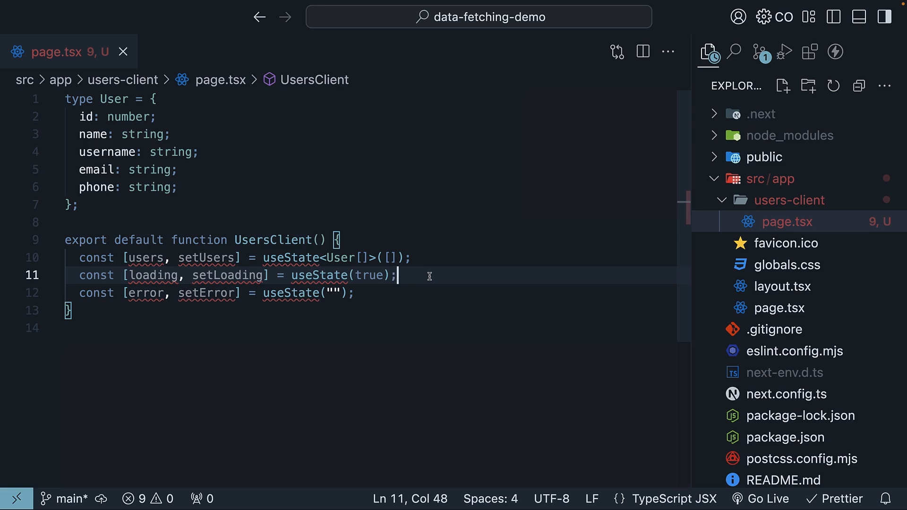
click(355, 293)
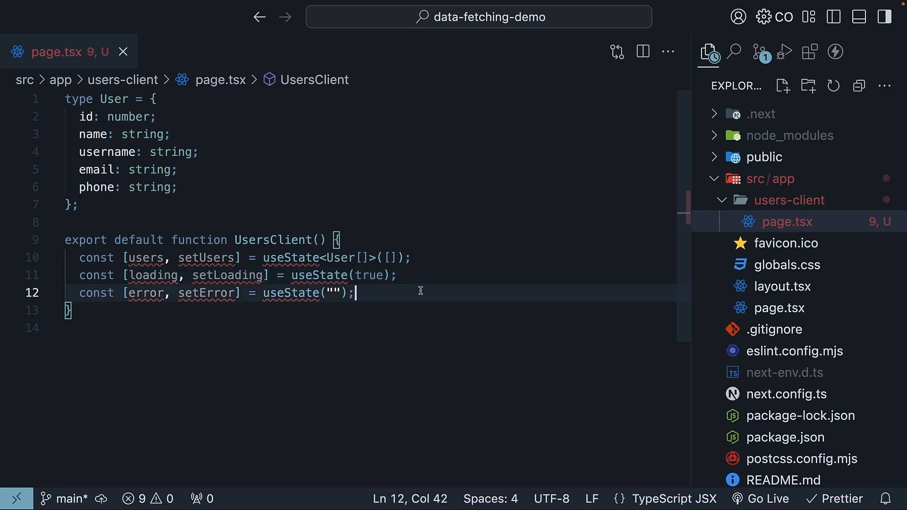
Import useState and useEffect from react at the top of the file.
click(155, 99)
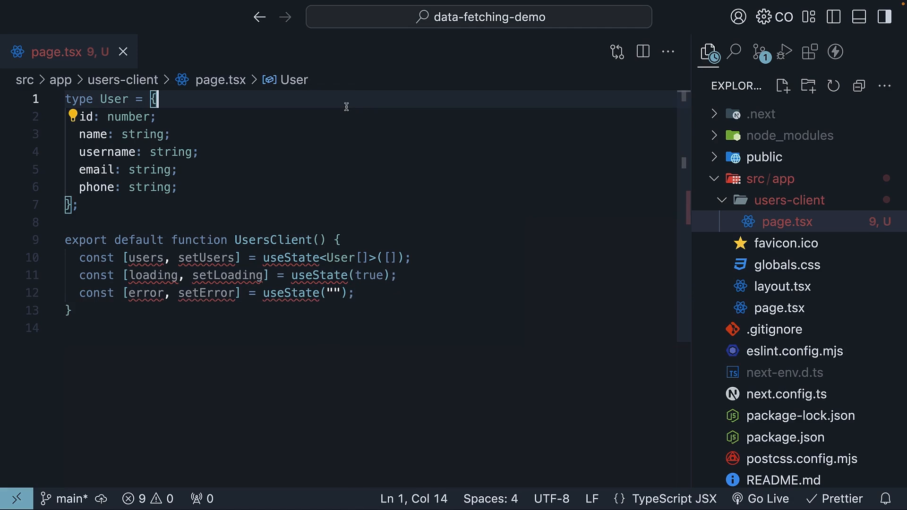
key(Enter)
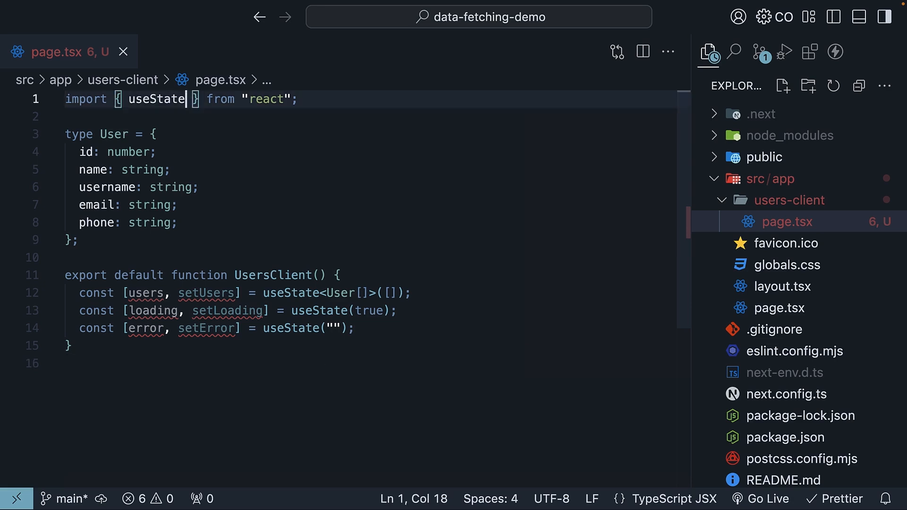
text(, useEffect)
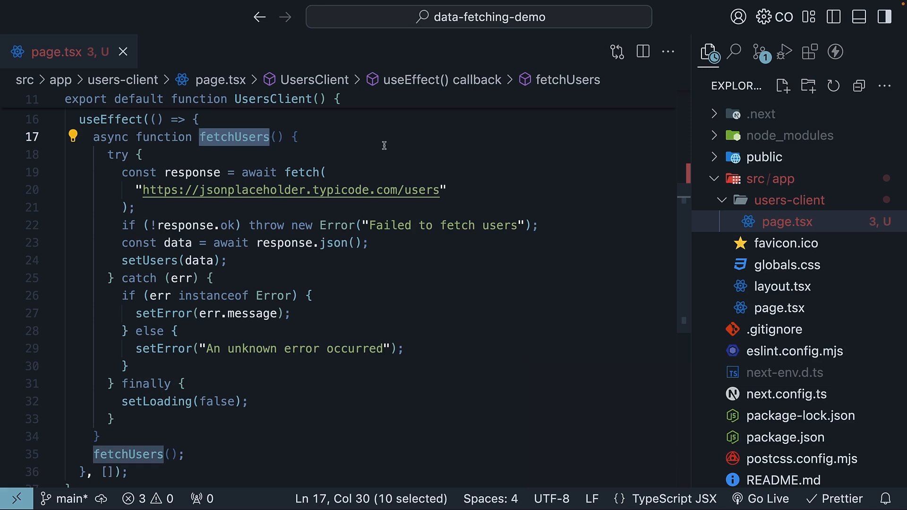
mouse_move(439, 168)
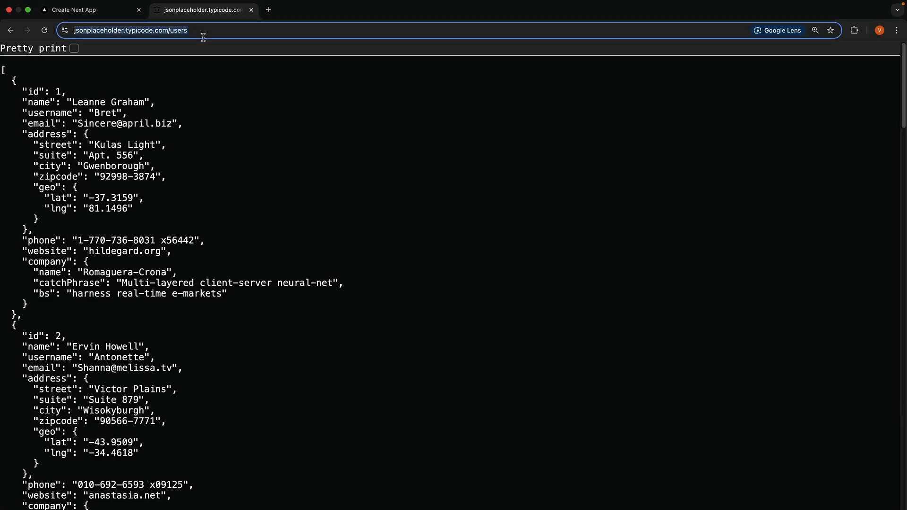
Select the JSONPlaceholder /users URL that fetchUsers requests.
click(130, 31)
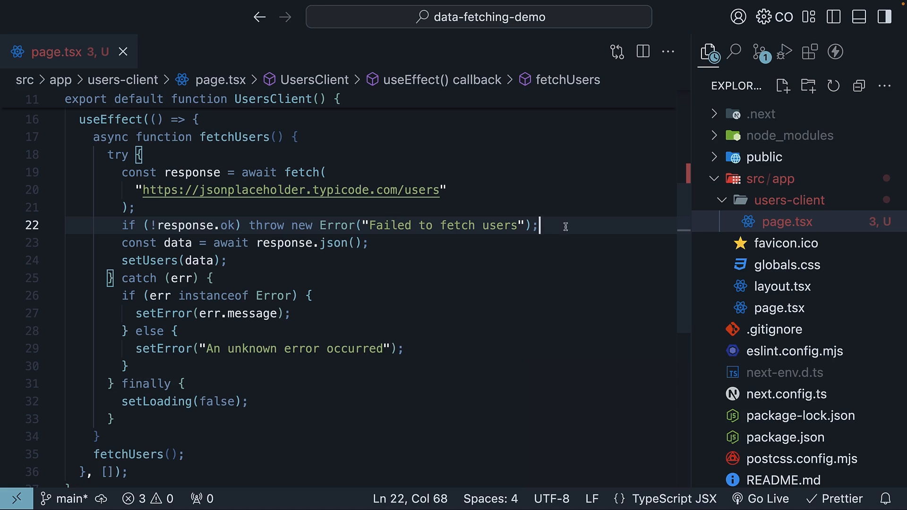
mouse_move(210, 323)
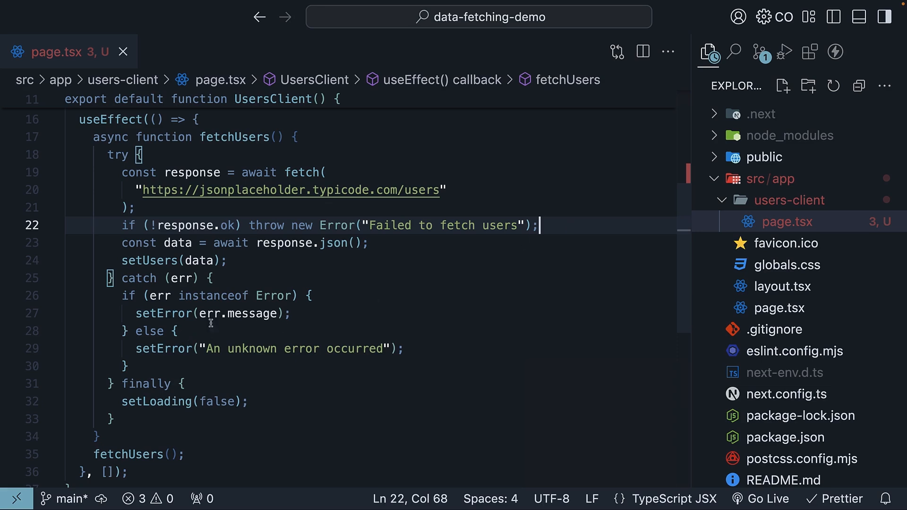
Review the unknown-error fallback, storing users, clearing loading, and the fetchUsers call.
double_click(252, 314)
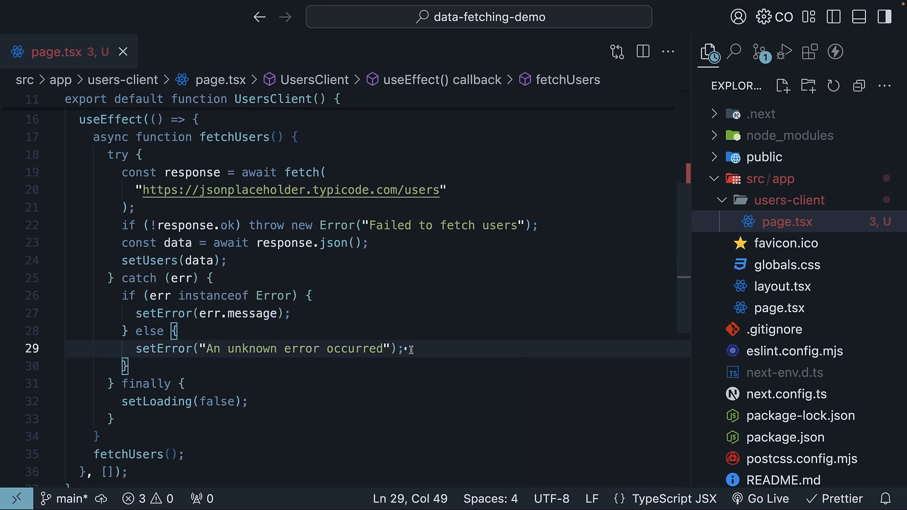
click(370, 242)
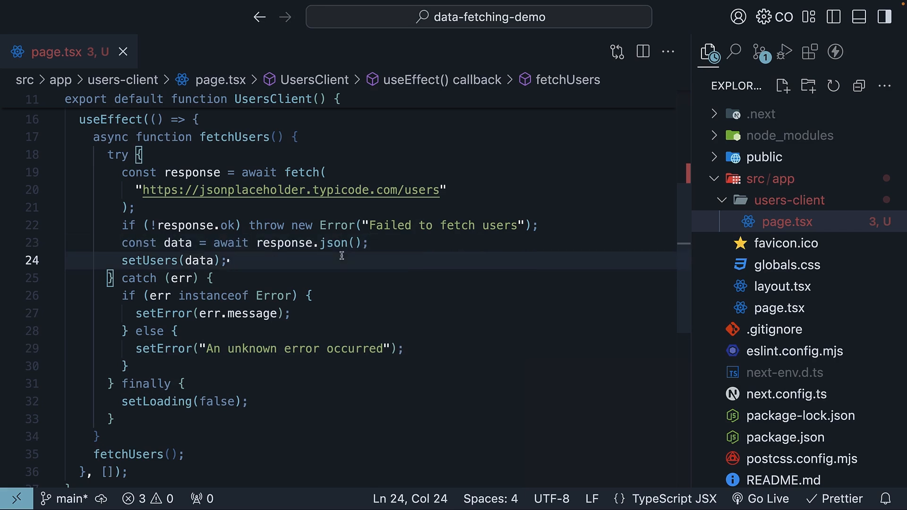
click(250, 402)
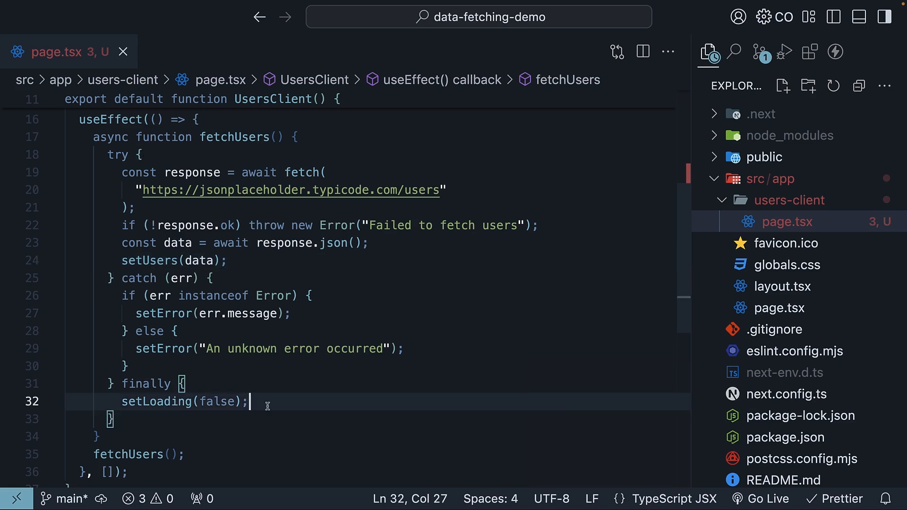
double_click(128, 454)
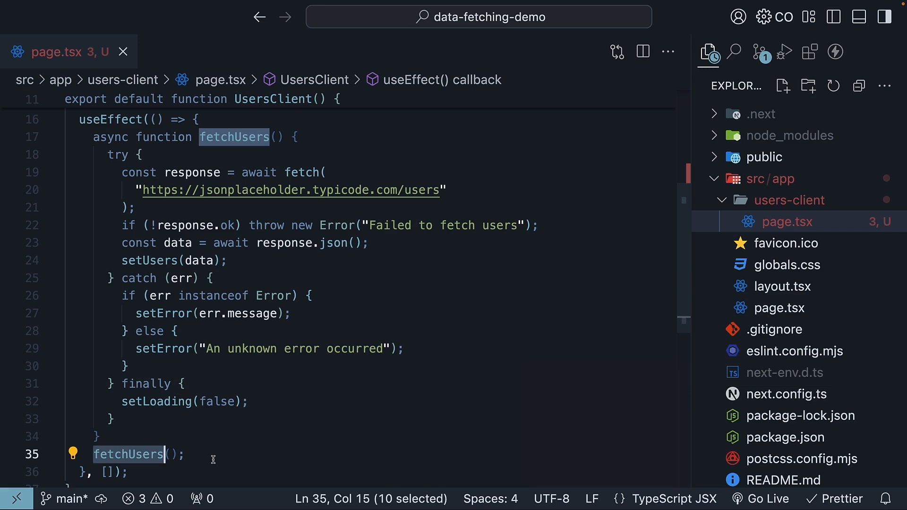
scroll(down, 3)
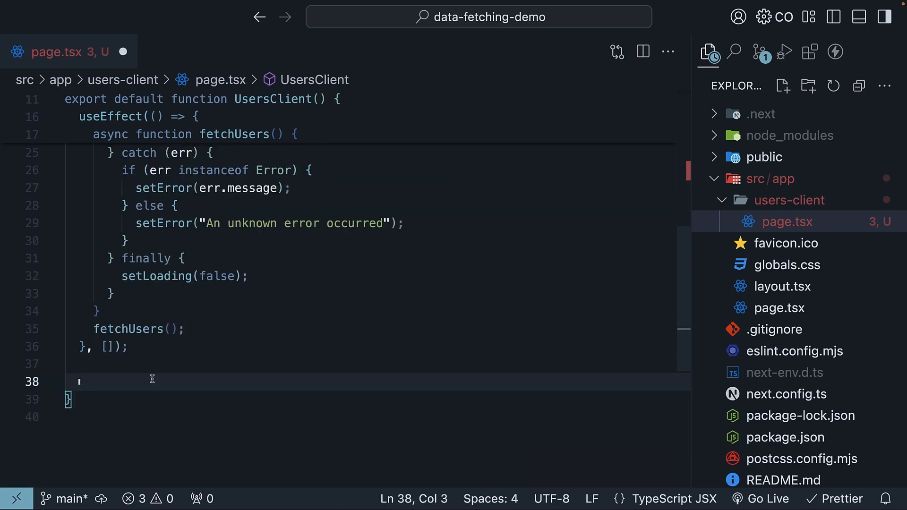
Add Loading... and error early returns, then a JSX list of user cards with name and username.
text(if (loading) return <div>Loading...</div>;)
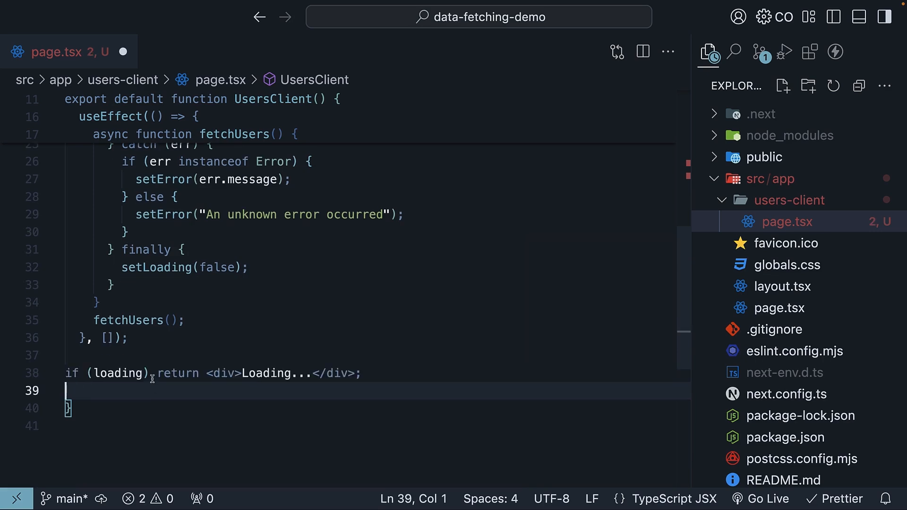
text(if (error) return <div>{error}</div>;)
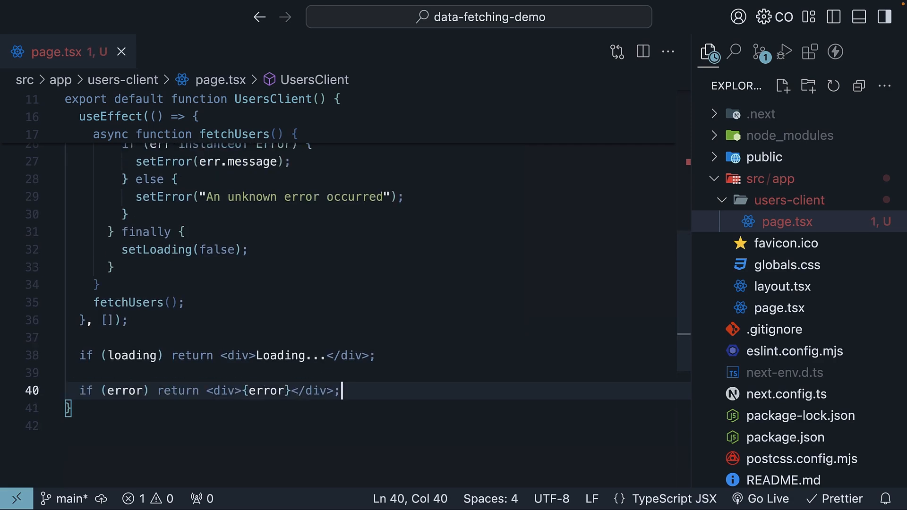
key(Enter)
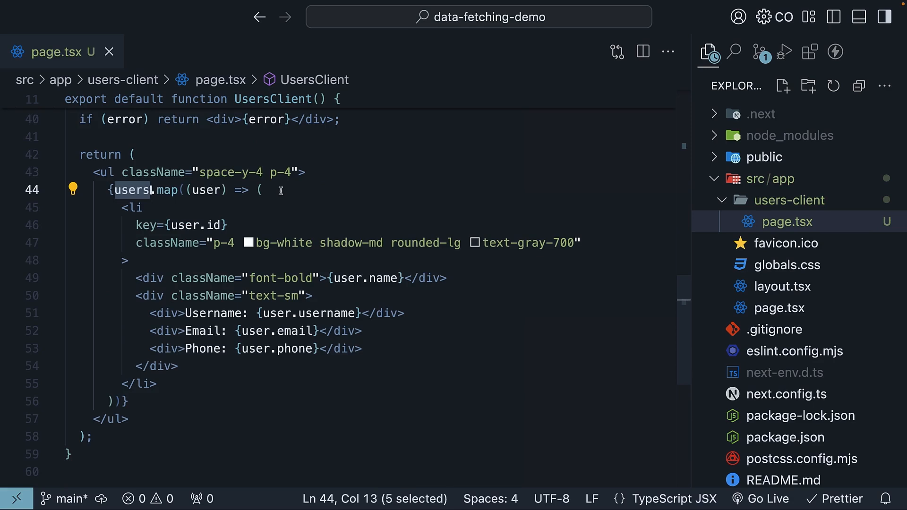
click(383, 278)
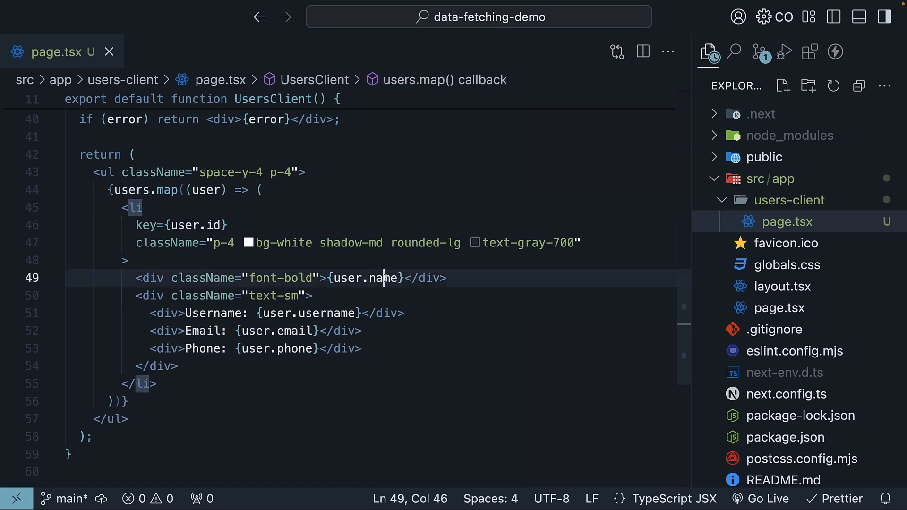
double_click(327, 312)
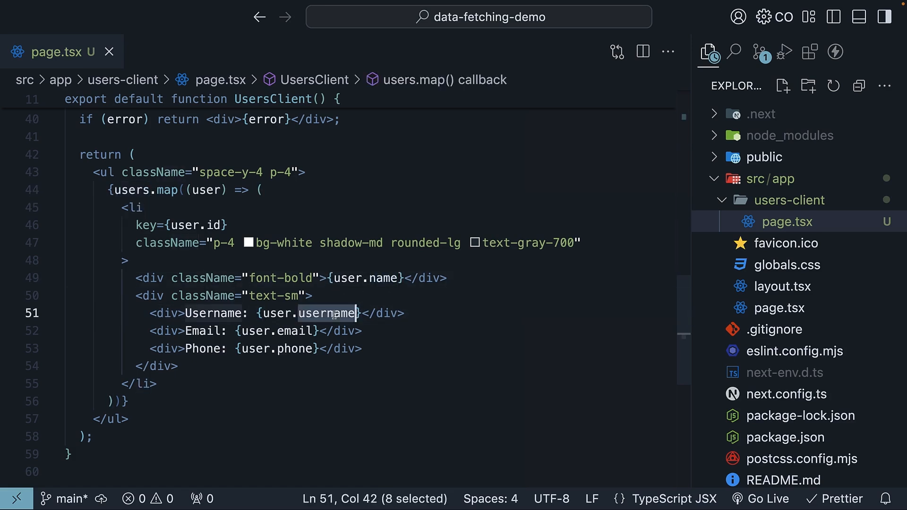
double_click(294, 348)
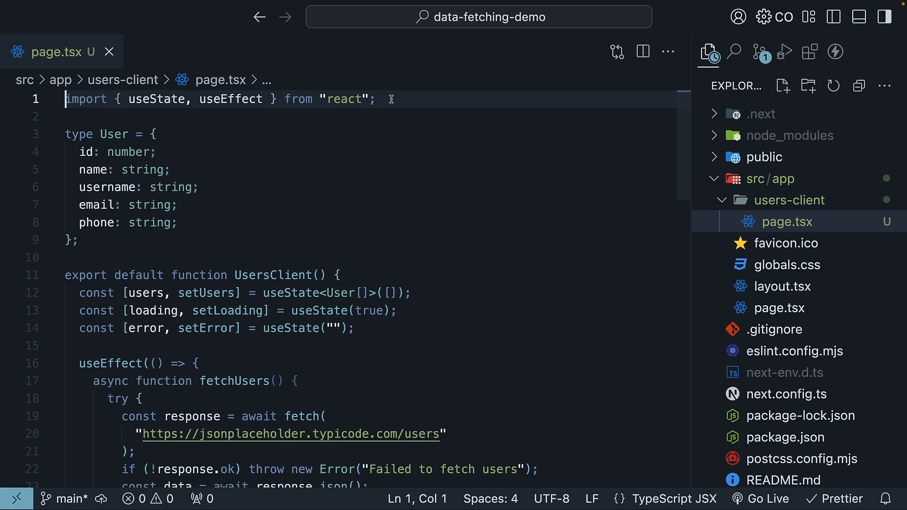
Put the "use client"; directive on line 1 of page.tsx, then focus Chrome's address bar.
text("use client";)
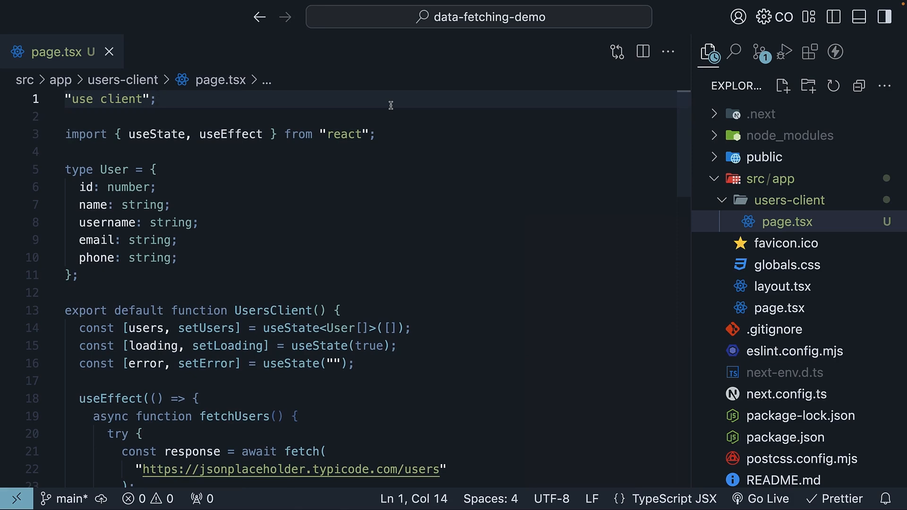
click(156, 98)
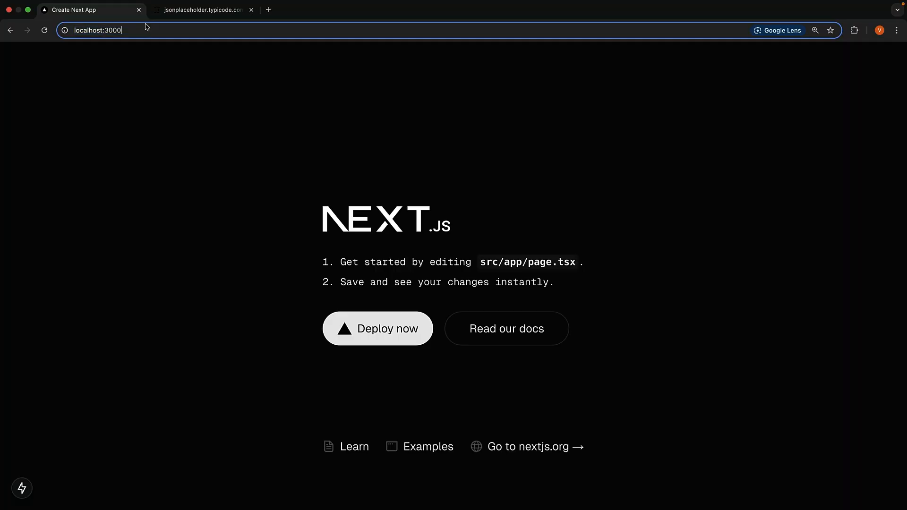
Load localhost:3000/users-client and scroll through the rendered user cards.
text(/users-client)
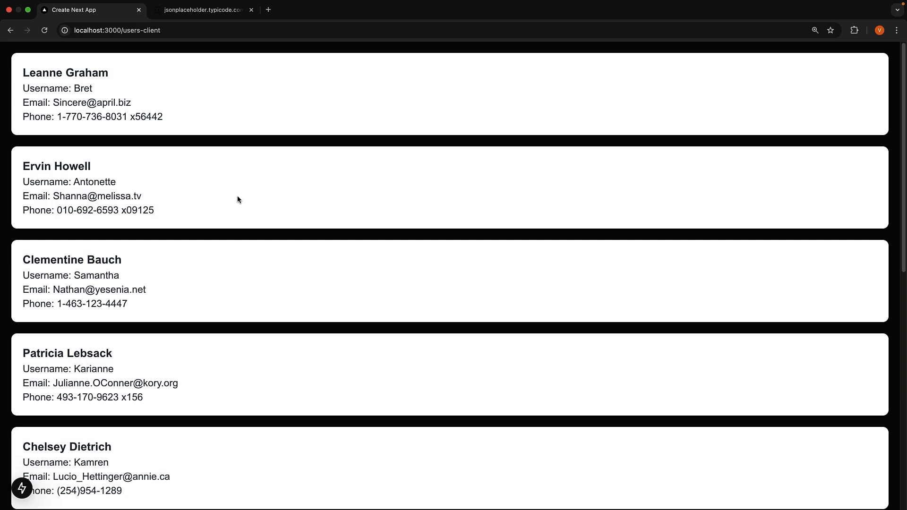
mouse_move(369, 338)
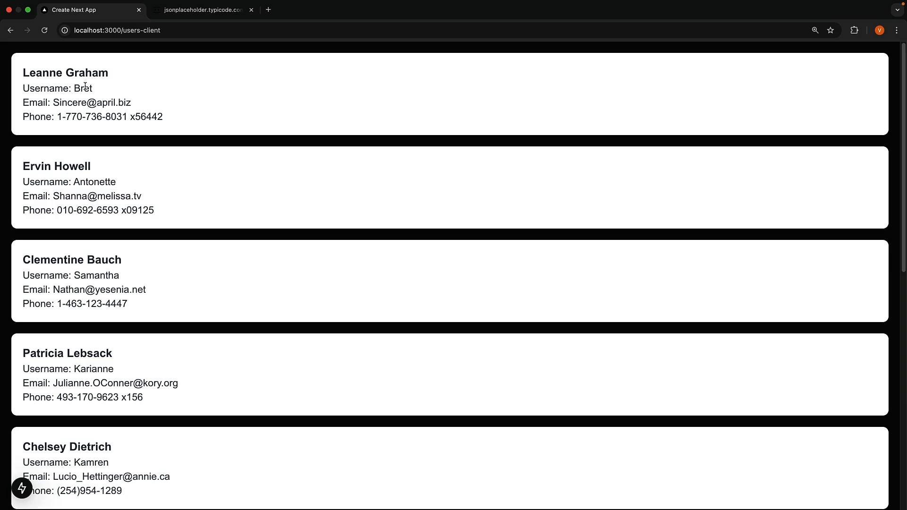
scroll(down, 3)
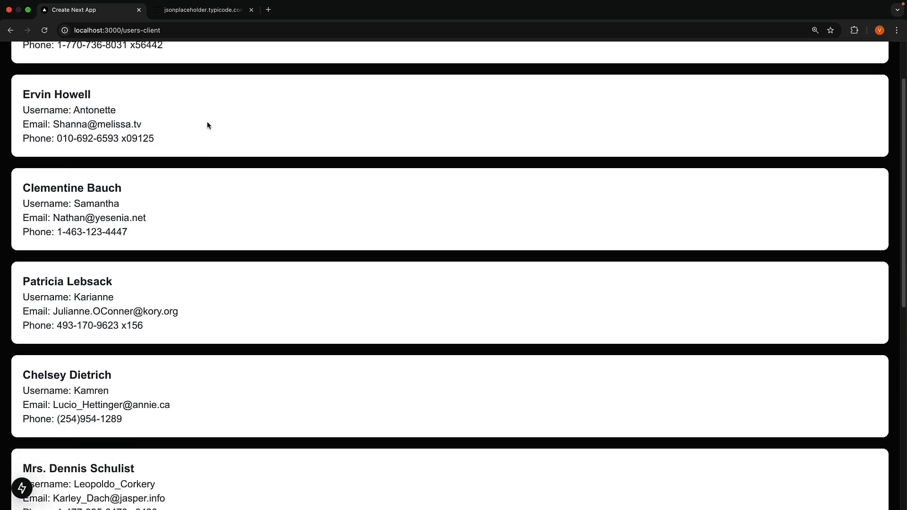
scroll(down, 3)
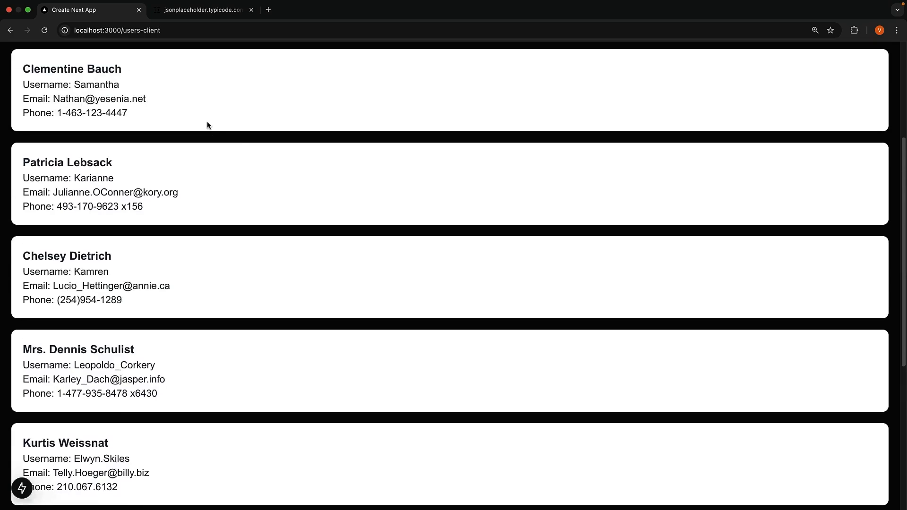